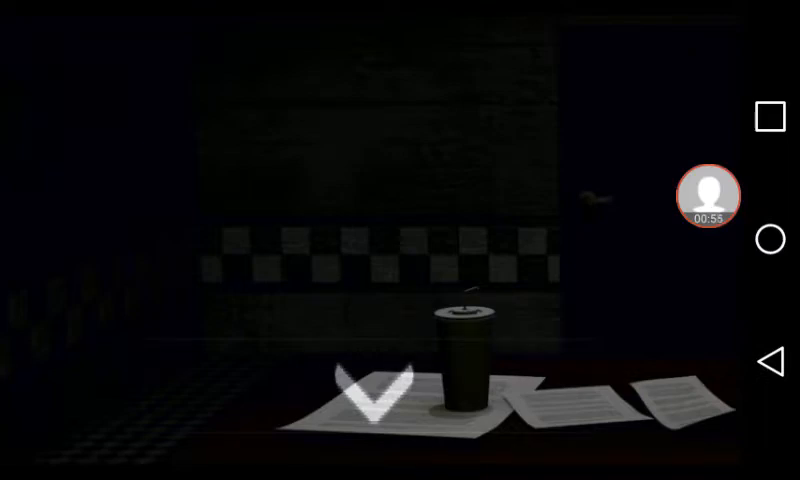
- Toggle between the office and cameras, ending on the CAM 5 Prize Corner feed
click(375, 410)
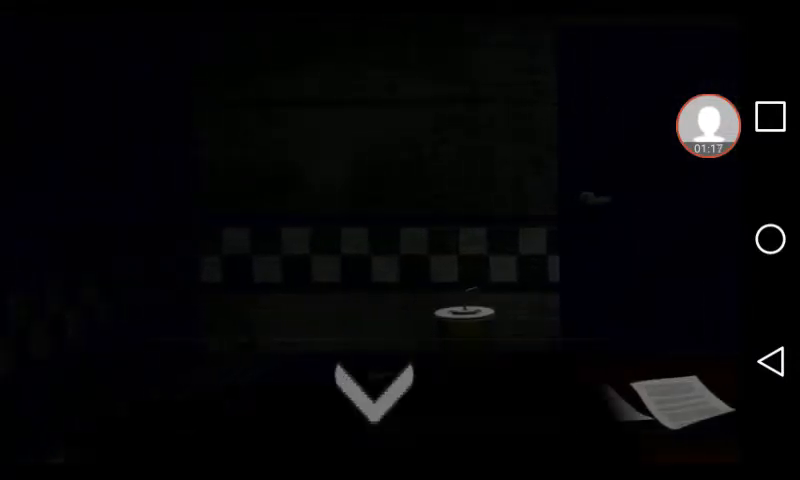
click(363, 395)
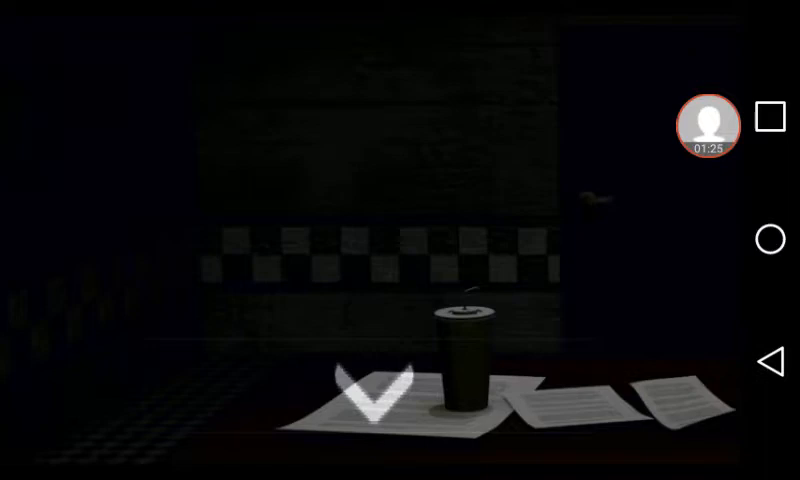
click(370, 400)
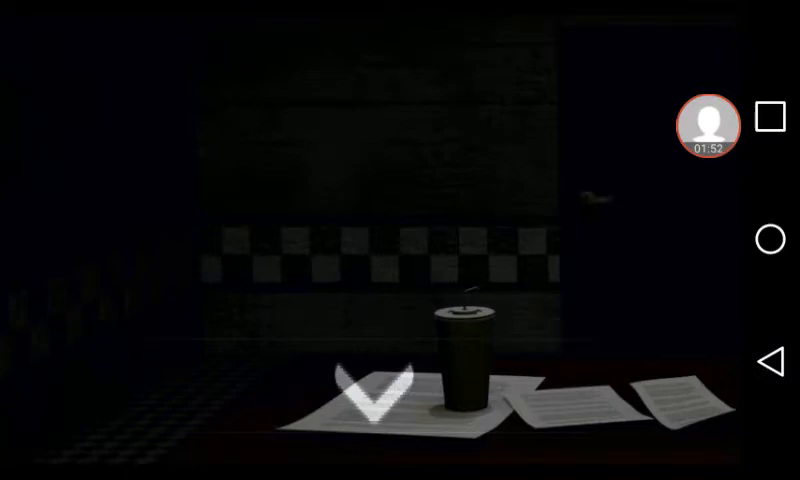
click(367, 395)
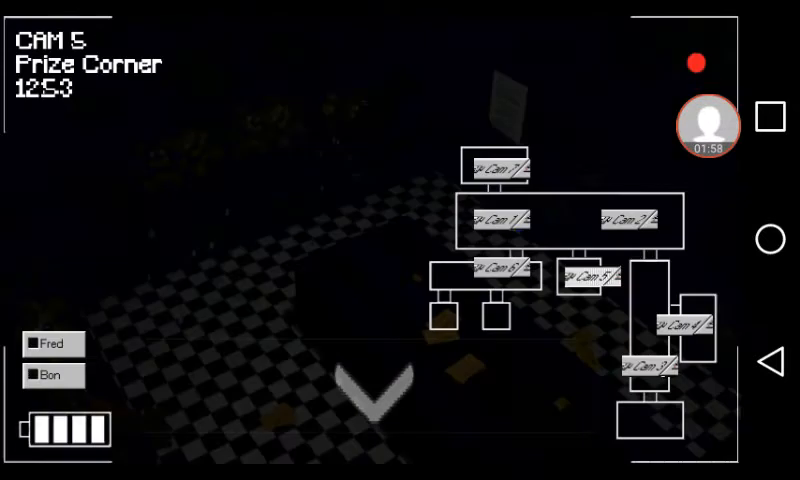
click(362, 390)
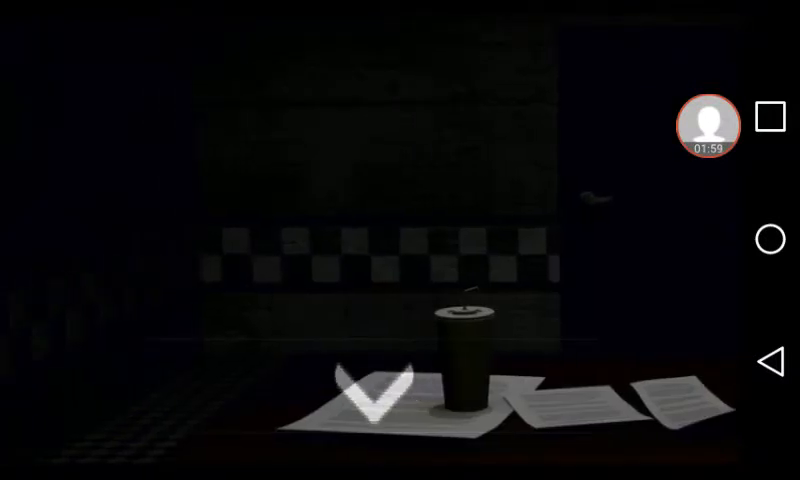
click(372, 398)
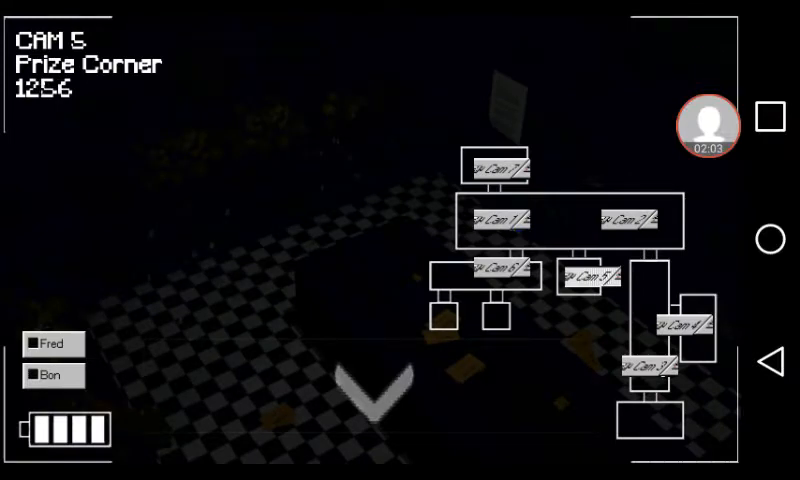
click(370, 390)
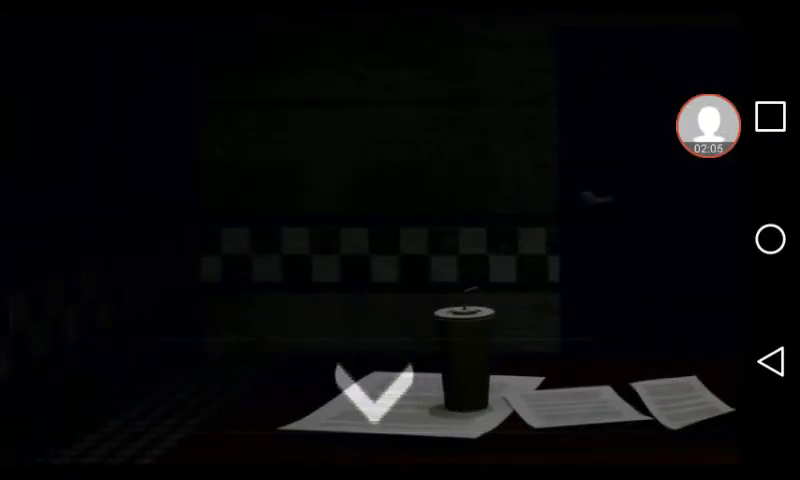
click(370, 400)
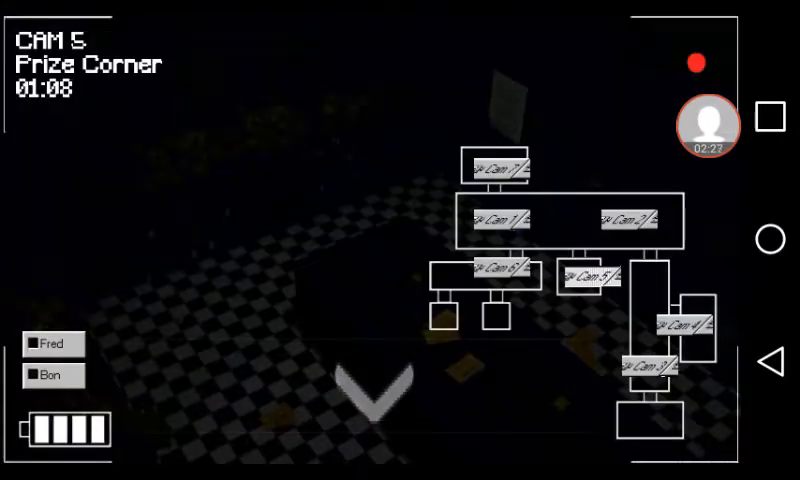
click(372, 390)
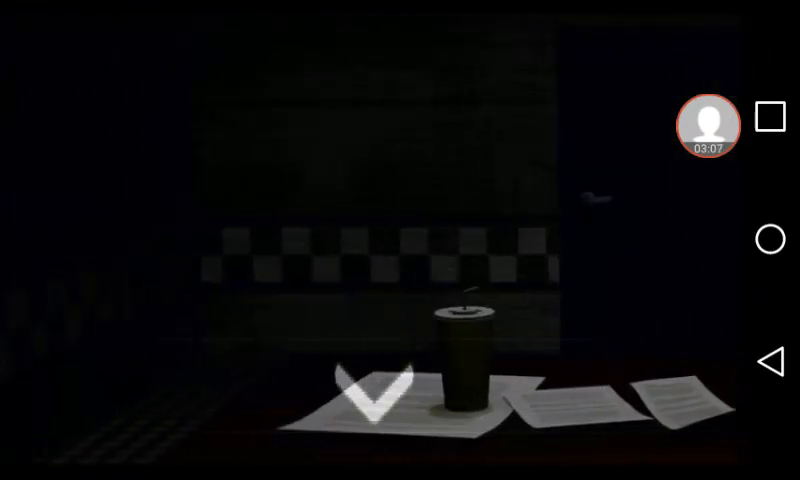
click(378, 395)
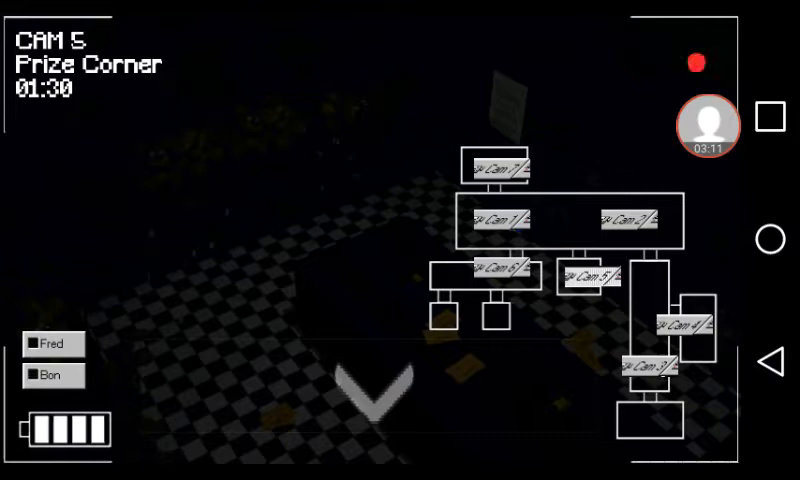
click(350, 385)
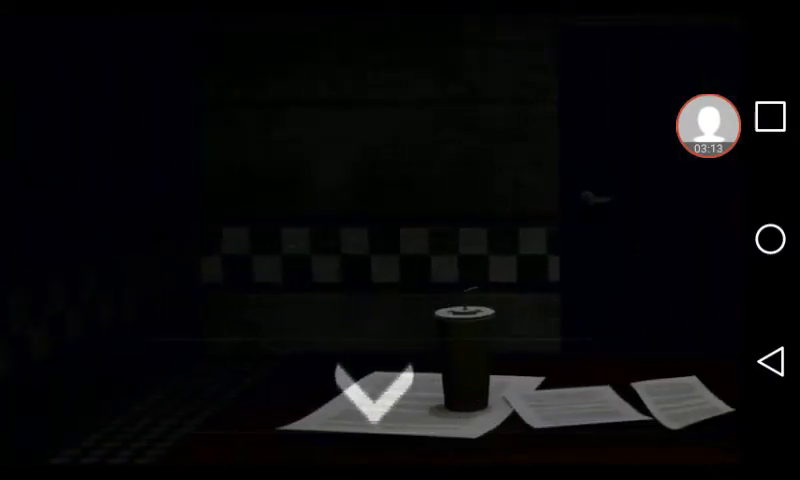
click(375, 395)
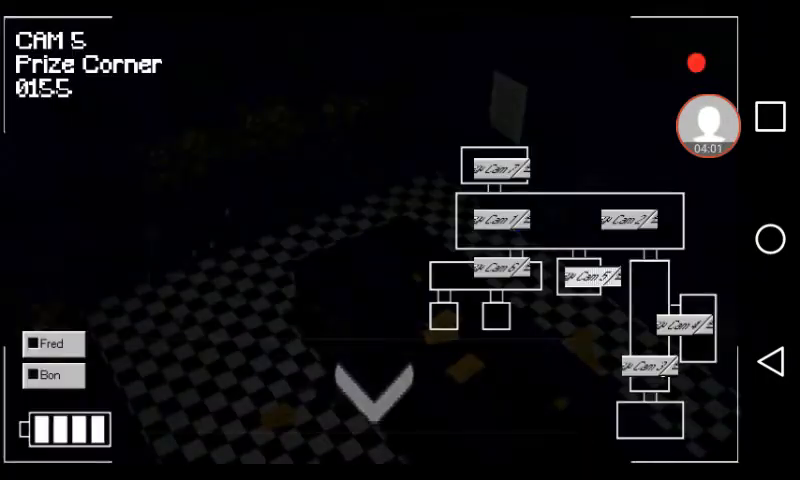
click(367, 390)
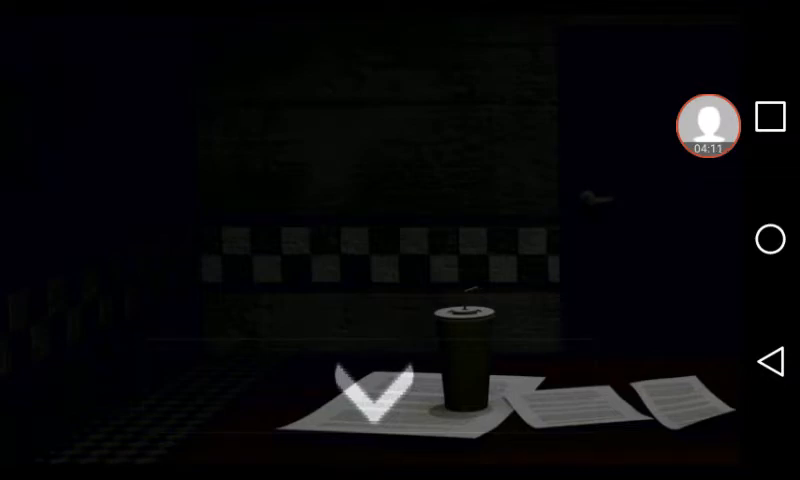
click(367, 405)
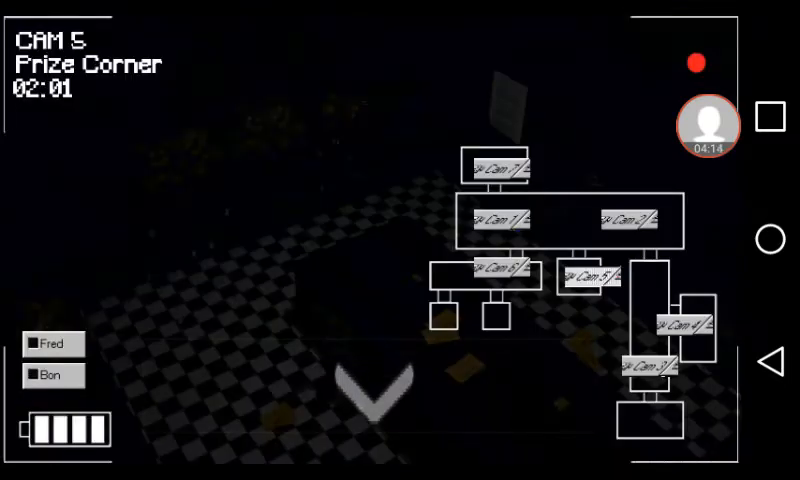
click(360, 390)
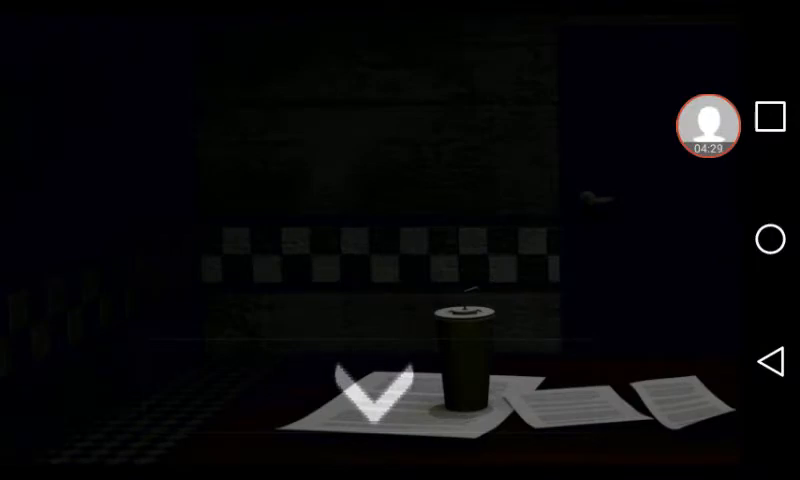
- Raise the monitor to watch CAM 5 Prize Corner at 02:20 with Bon's light green
click(365, 405)
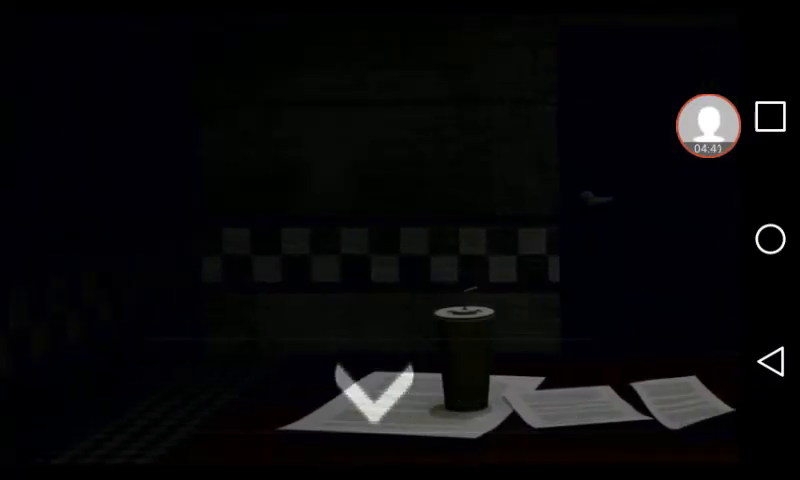
click(375, 395)
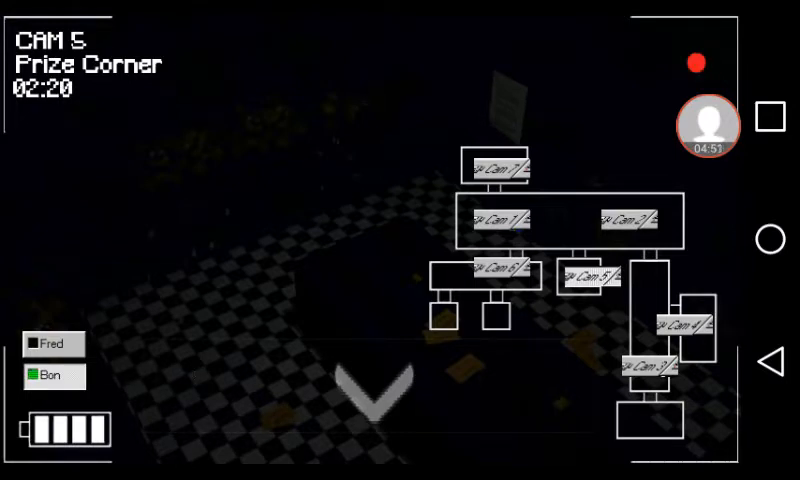
- Lower the monitor to the office, where an animatronic stands in the doorway
click(355, 390)
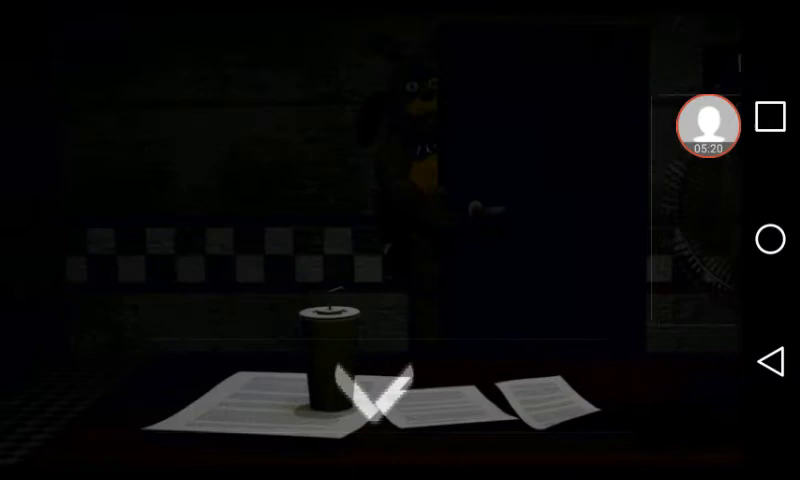
- Recentre the office view on the desk, the doorway now empty
click(377, 390)
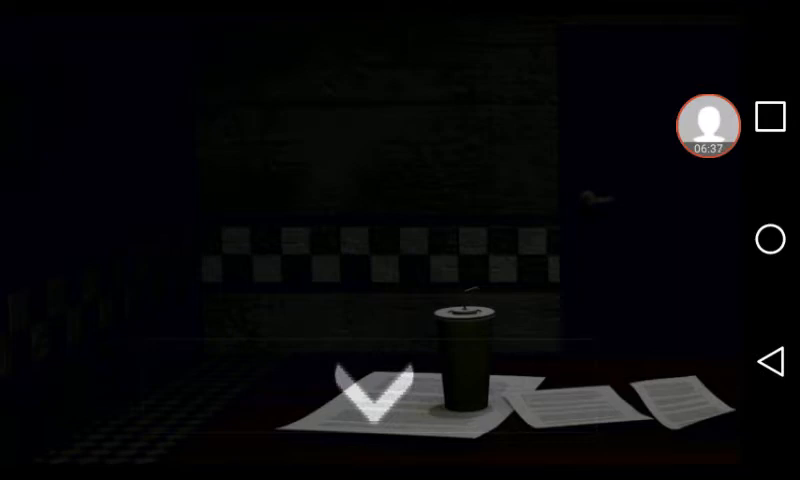
click(375, 400)
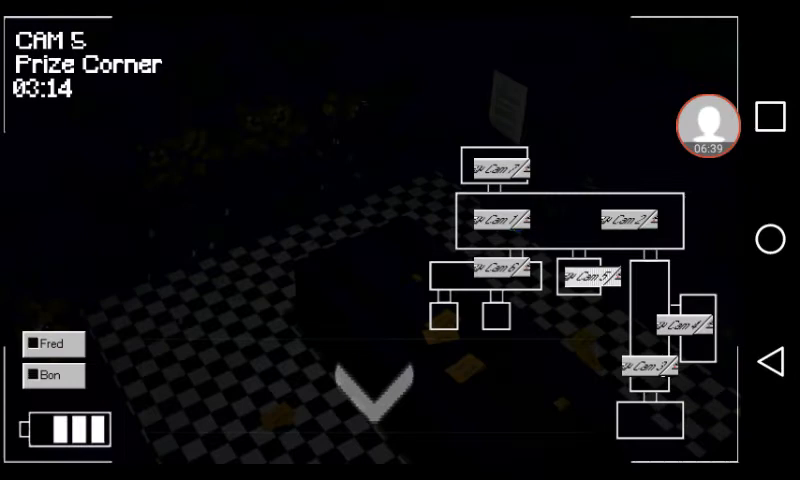
click(367, 390)
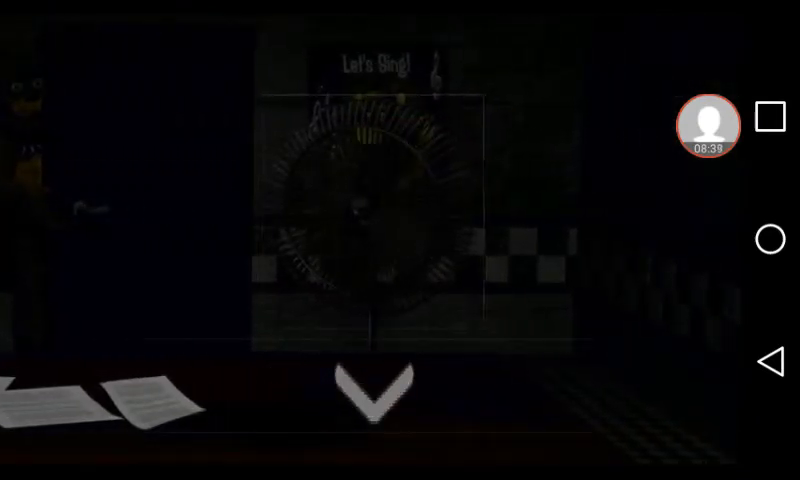
- Switch between the monitor and office through night four until the title screen returns
click(367, 400)
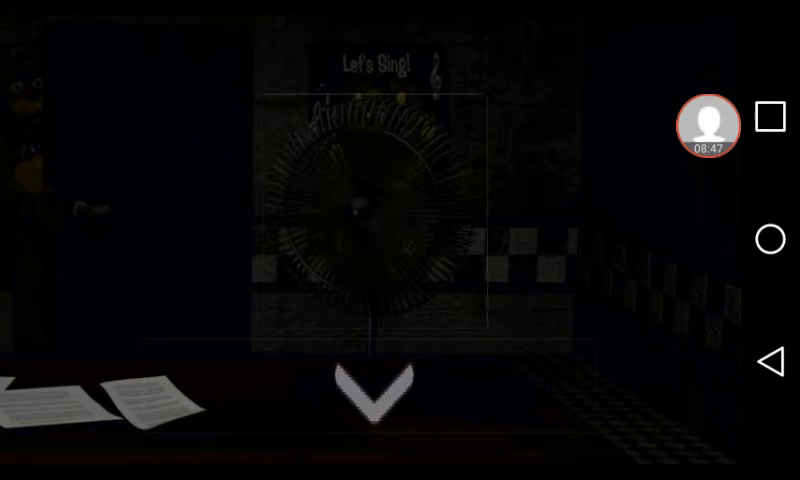
click(374, 393)
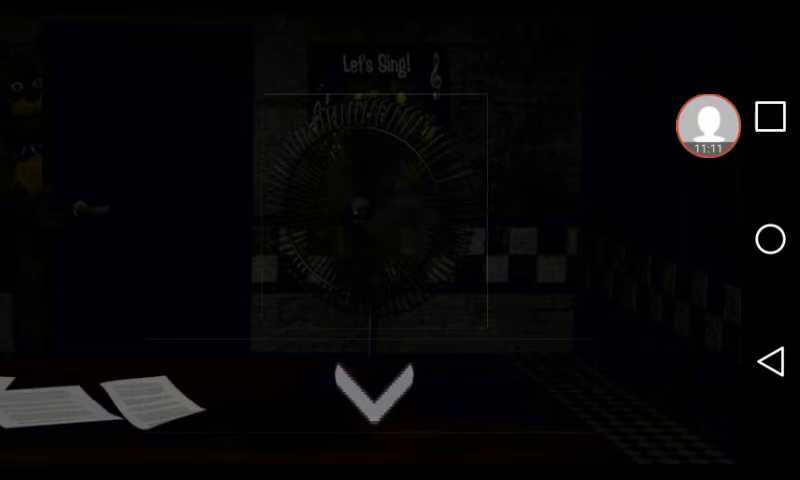
click(371, 395)
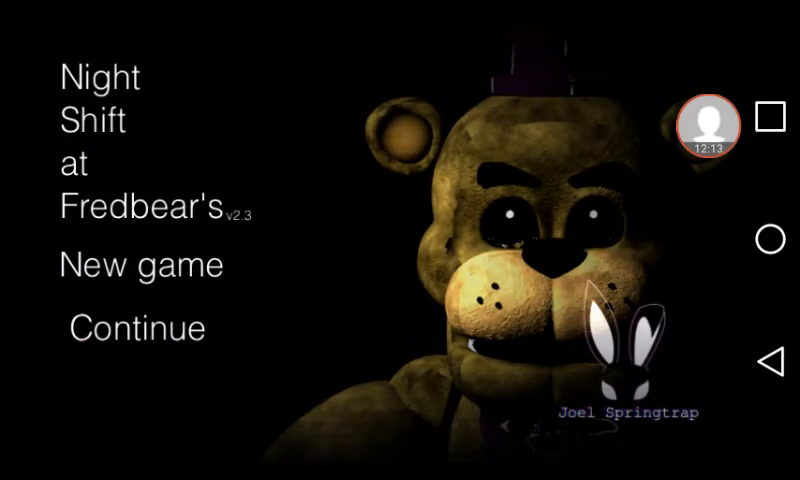
- Choose Continue on the title screen to resume the saved night four
click(135, 328)
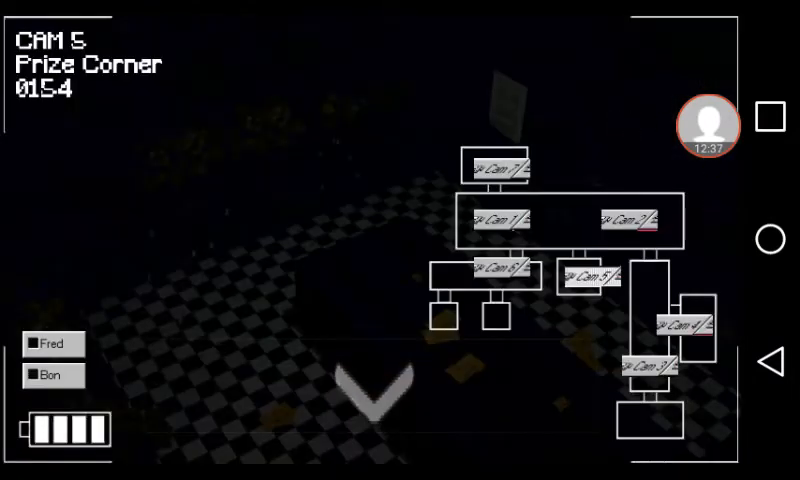
- Put the camera away early, returning to the office desk view
click(360, 390)
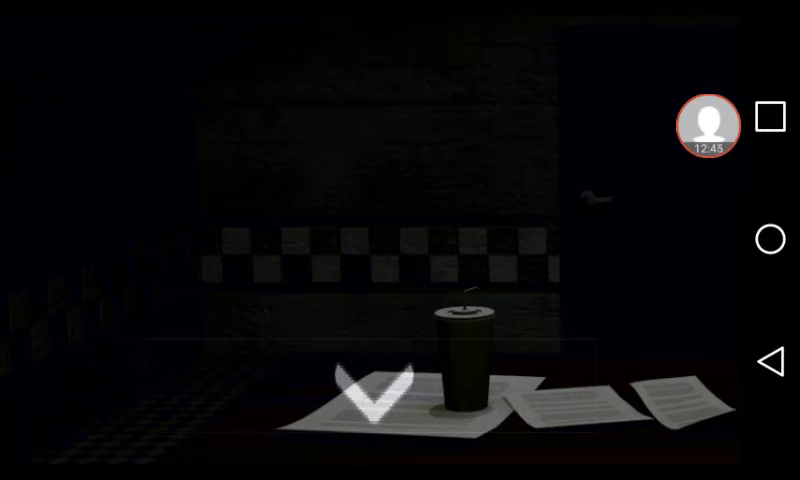
- Wait in the office, then raise the CAM 5 Prize Corner feed at 02:36
click(370, 400)
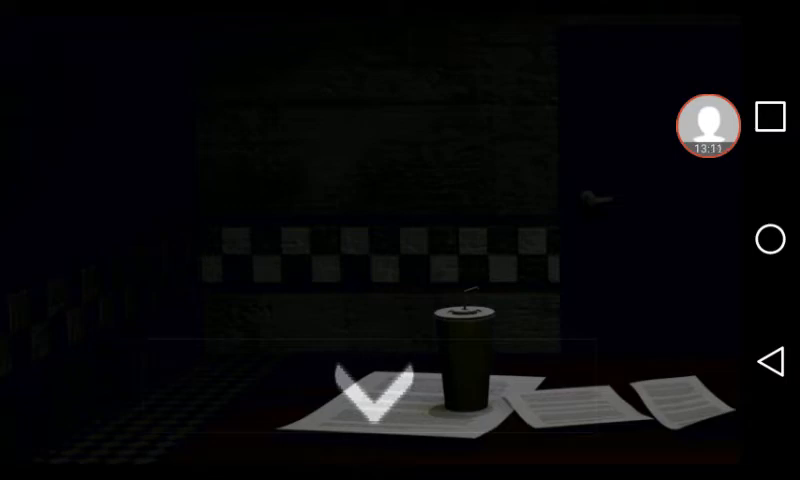
click(375, 400)
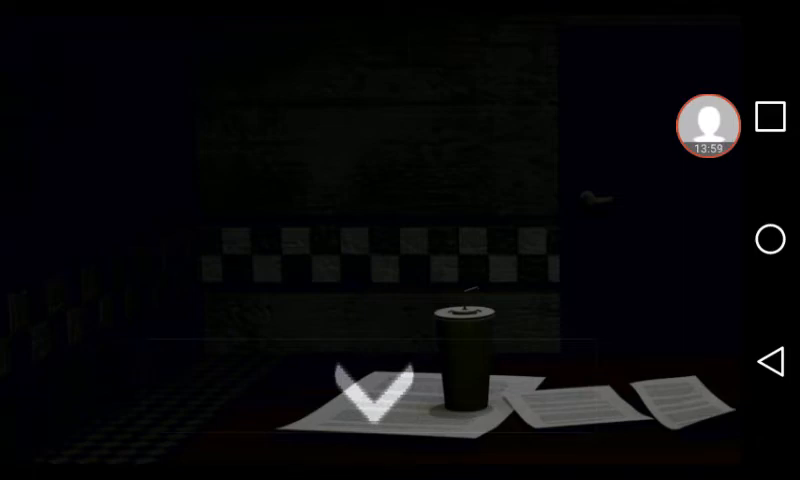
click(375, 395)
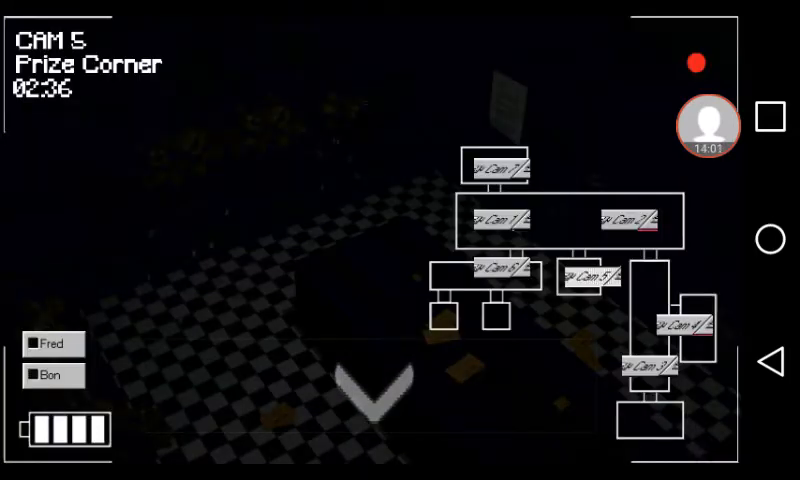
- Check the office briefly, then return to Prize Corner at 02:51 with Fred's light green
click(367, 392)
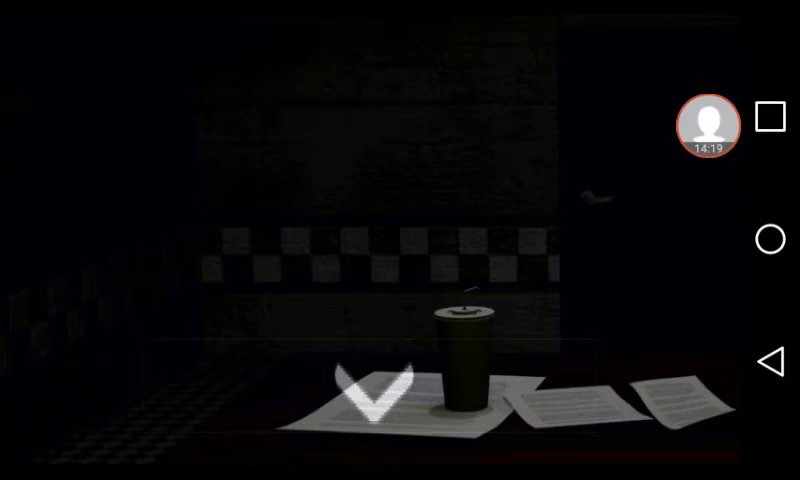
click(380, 400)
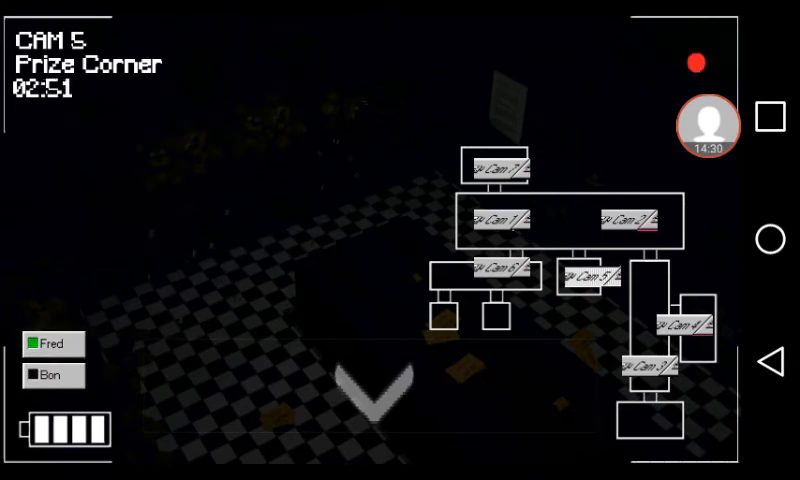
- Lower the monitor and wait in the dark office with the doorway empty
click(355, 390)
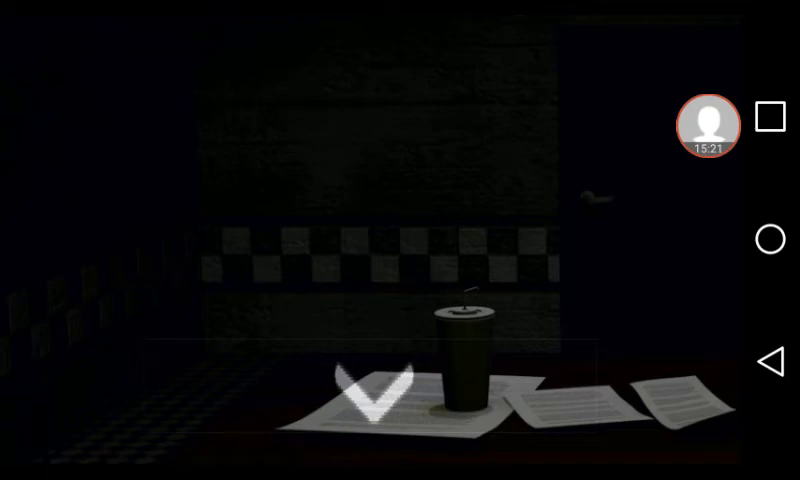
- Check the Prize Corner camera twice more, returning to the office as the clock reaches 03:06
click(367, 395)
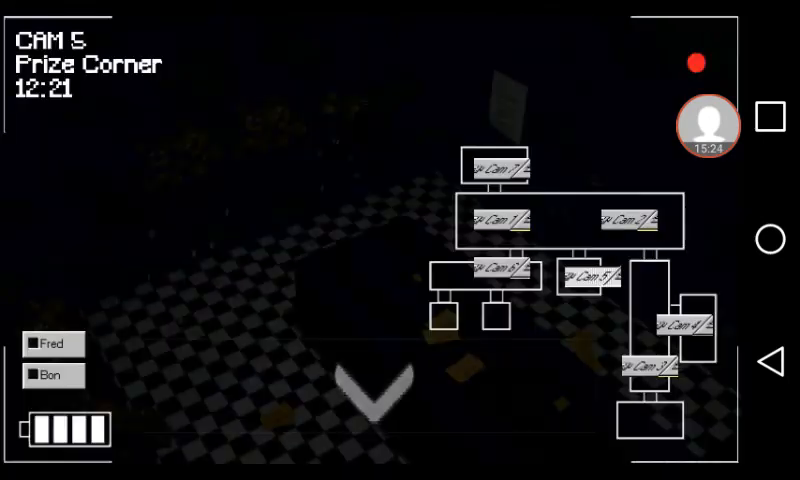
click(360, 390)
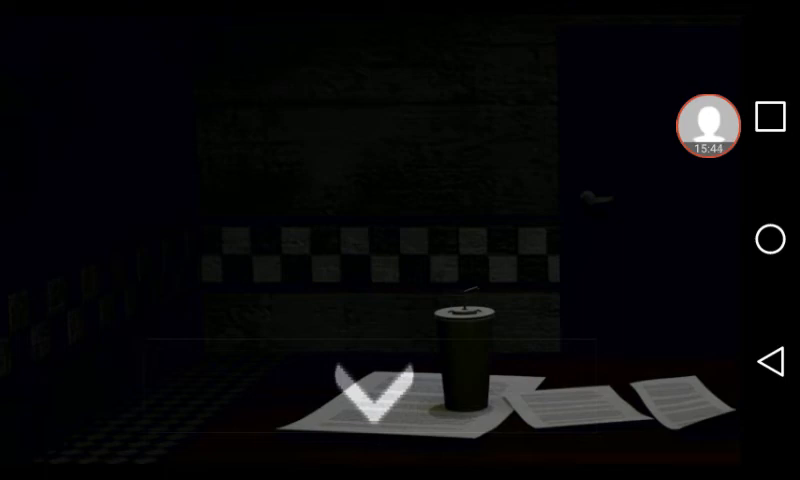
click(367, 398)
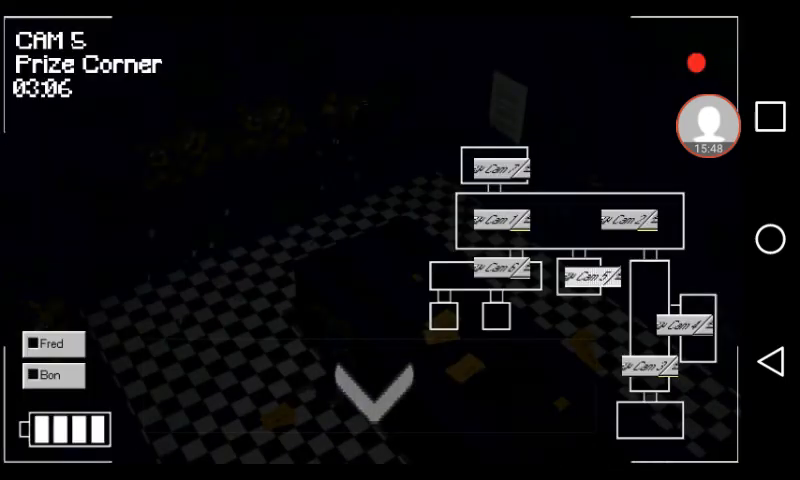
click(360, 380)
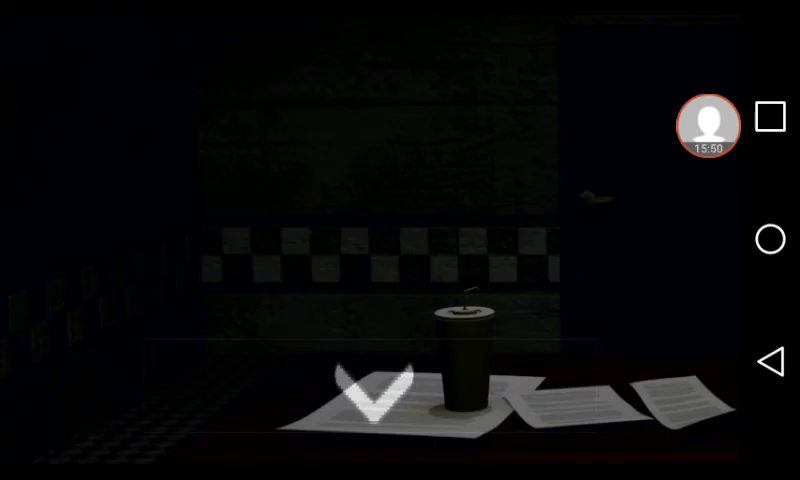